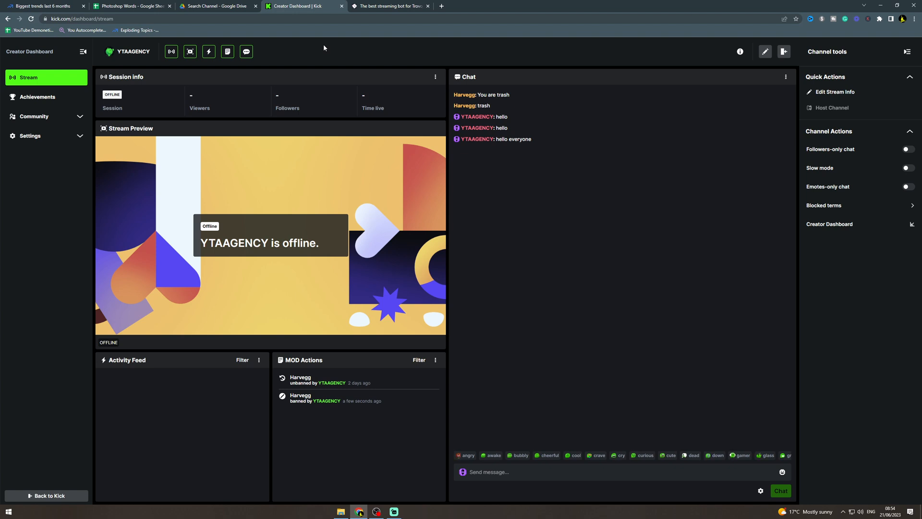
- On the BotRix Profile, switch to the Discord account and unlink the Kick row
{"action": "left_click", "coordinate": [389, 5]}
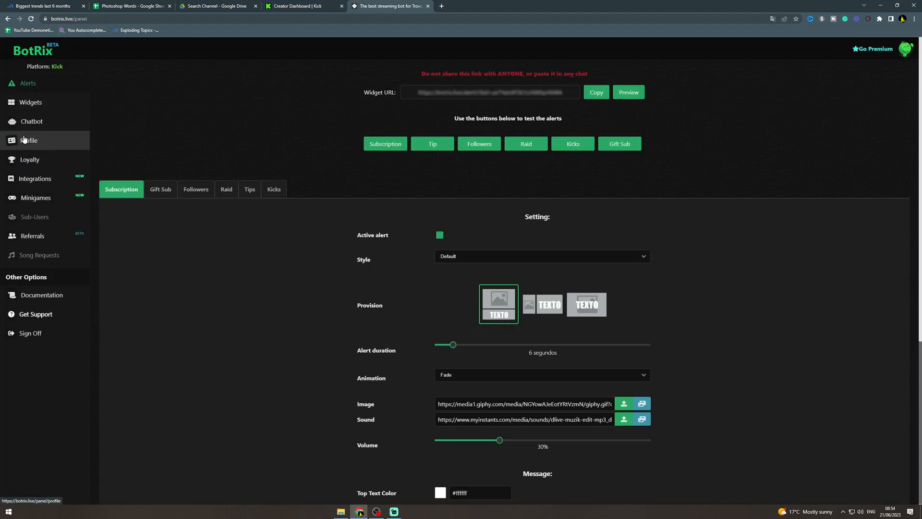
{"action": "left_click", "coordinate": [28, 140]}
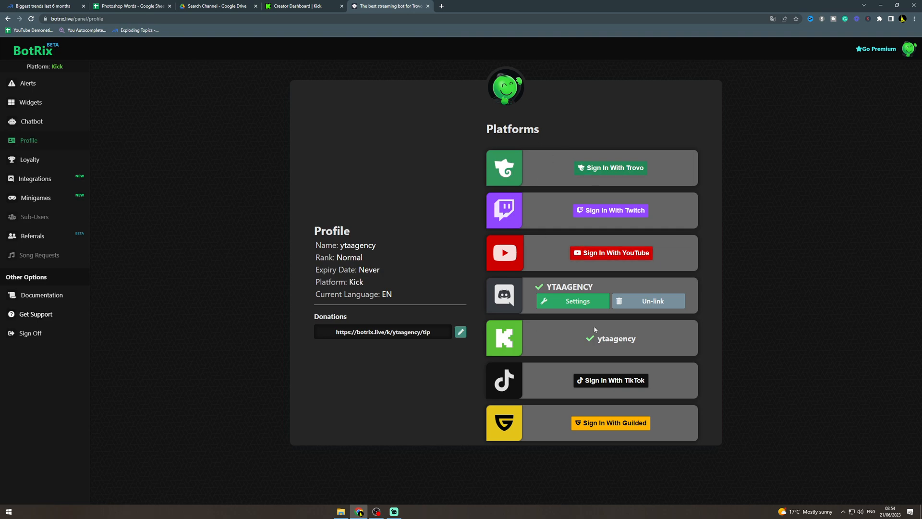
{"action": "mouse_move", "coordinate": [583, 343]}
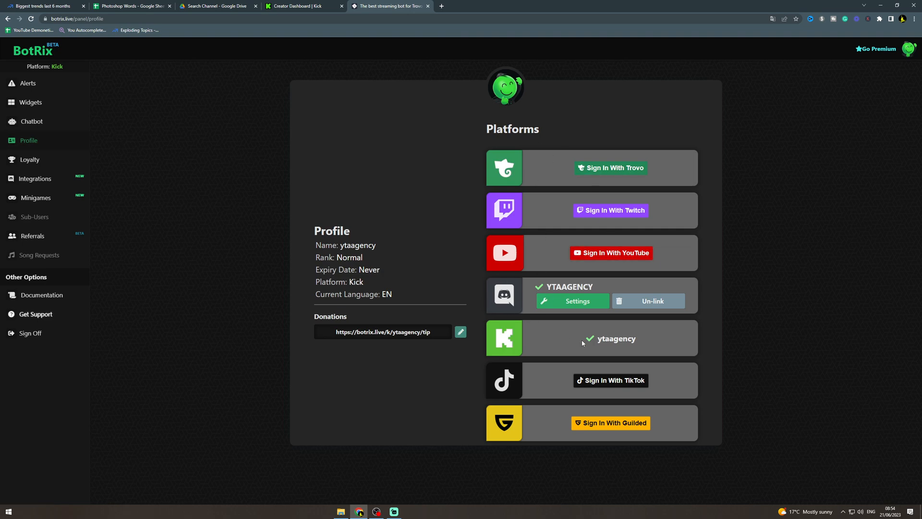
{"action": "left_click", "coordinate": [648, 301]}
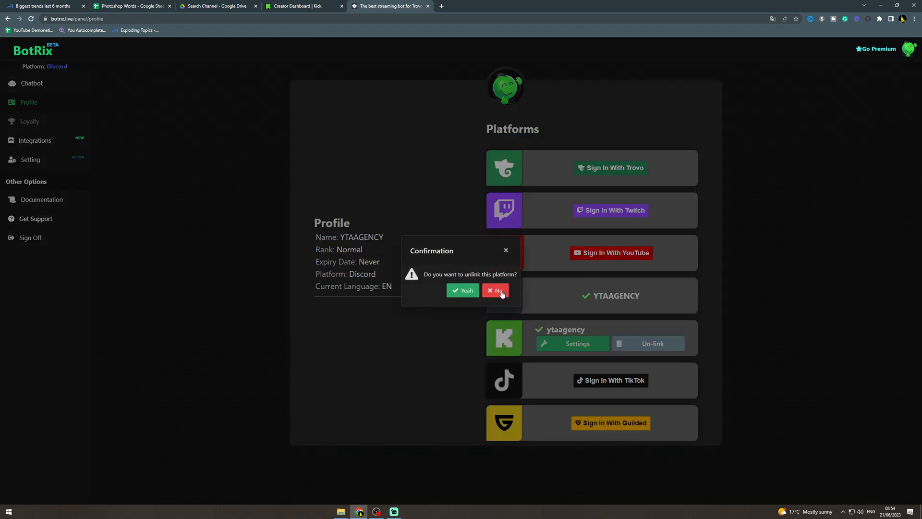
{"action": "left_click", "coordinate": [496, 291]}
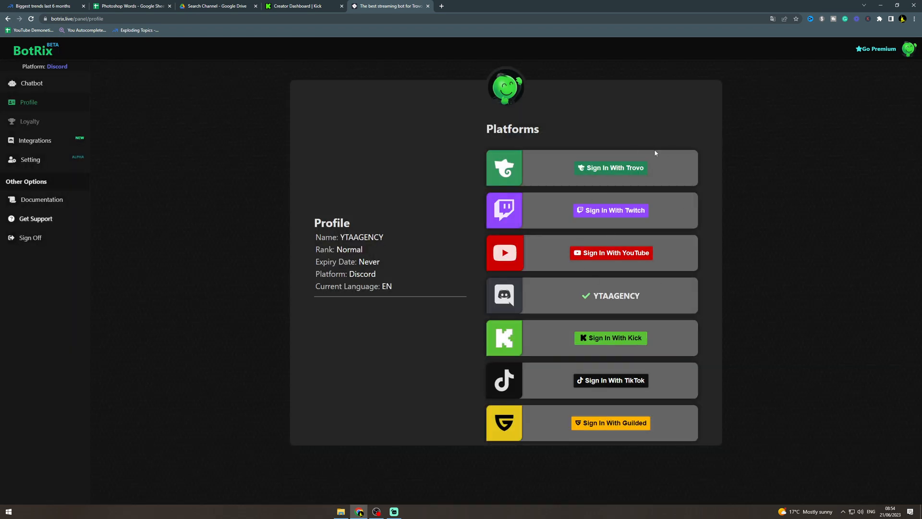
- Start Sign In With Kick and enter YTAAGENCY as the username, reaching the moderator prompt
{"action": "left_click", "coordinate": [610, 337]}
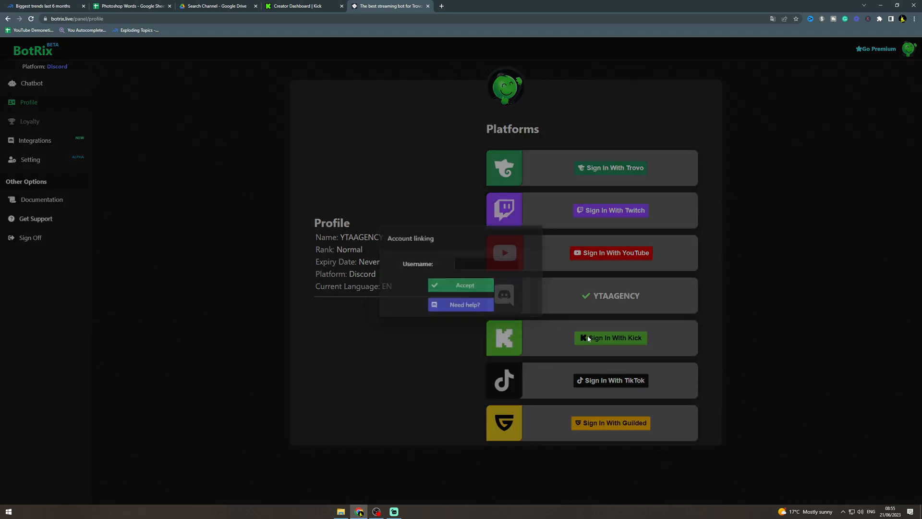
{"action": "type", "text": "YTAAGENCY"}
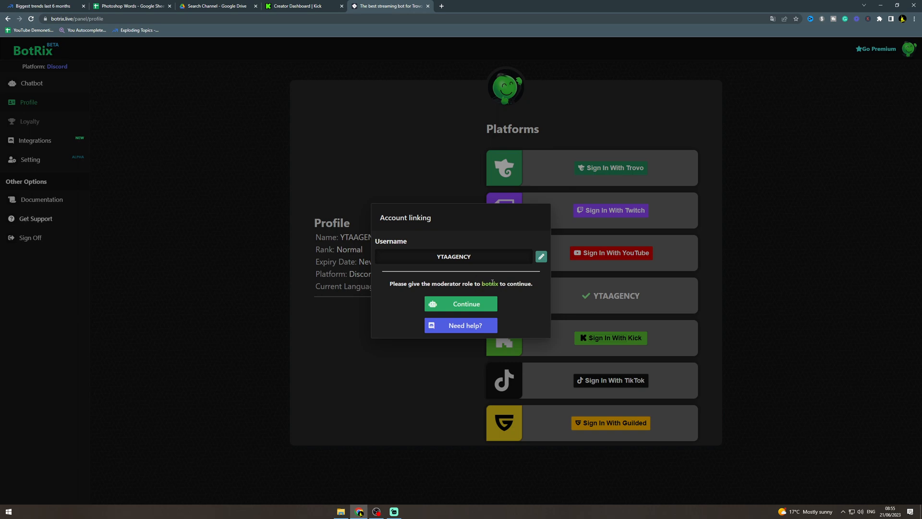
{"action": "double_click", "coordinate": [490, 283]}
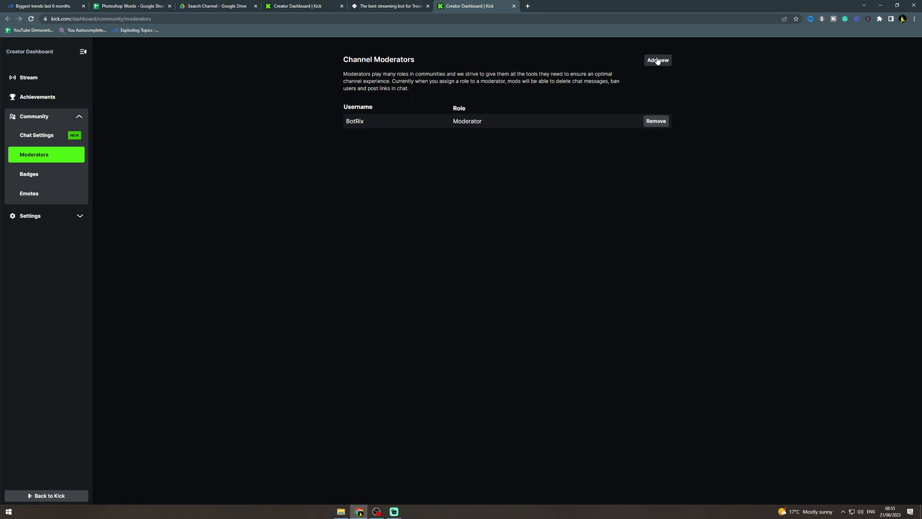
- With BotRix made a Kick moderator, continue to the link-command screen
{"action": "left_click", "coordinate": [657, 60]}
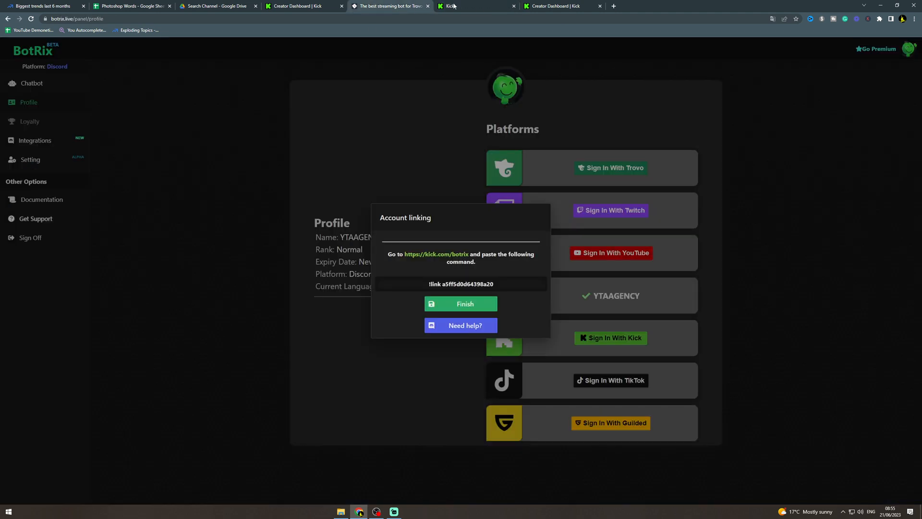
- Finish linking Kick as YTAAGENCY and close the extra Kick and creator dashboard tabs
{"action": "left_click", "coordinate": [460, 304]}
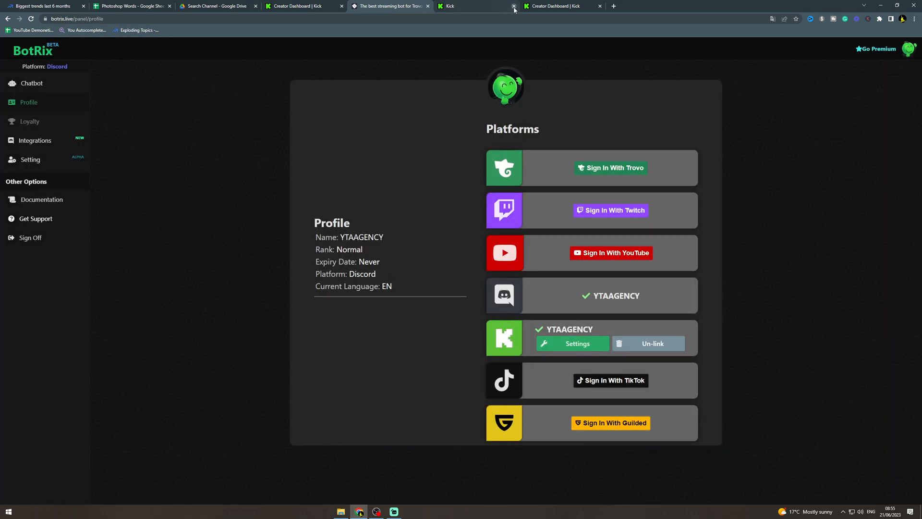
{"action": "left_click", "coordinate": [476, 6]}
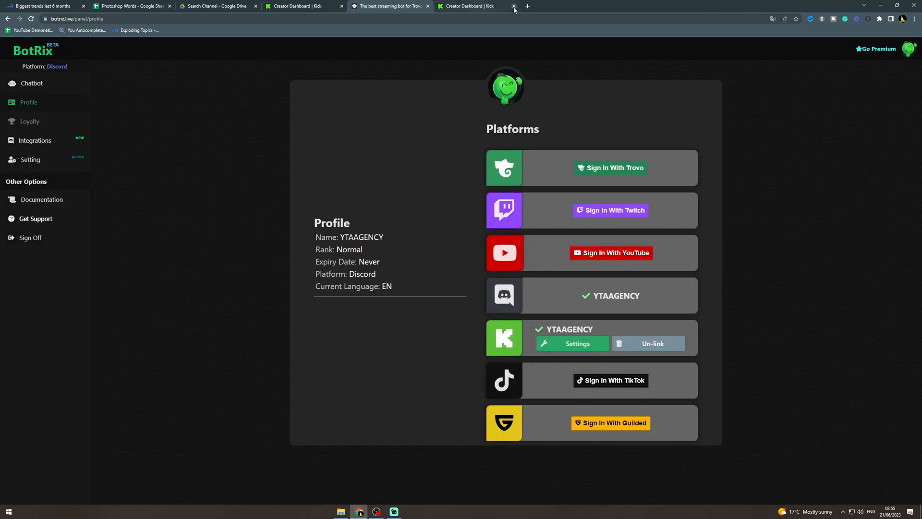
{"action": "left_click", "coordinate": [514, 6]}
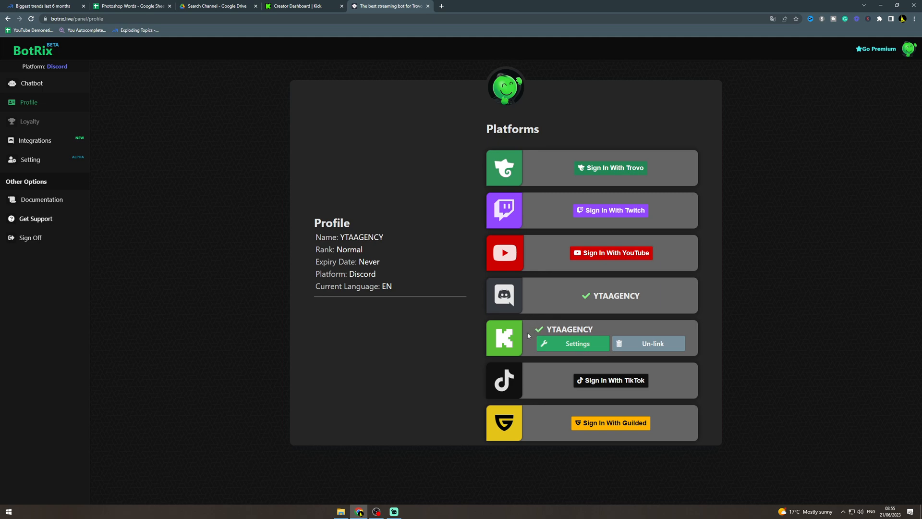
{"action": "mouse_move", "coordinate": [311, 208]}
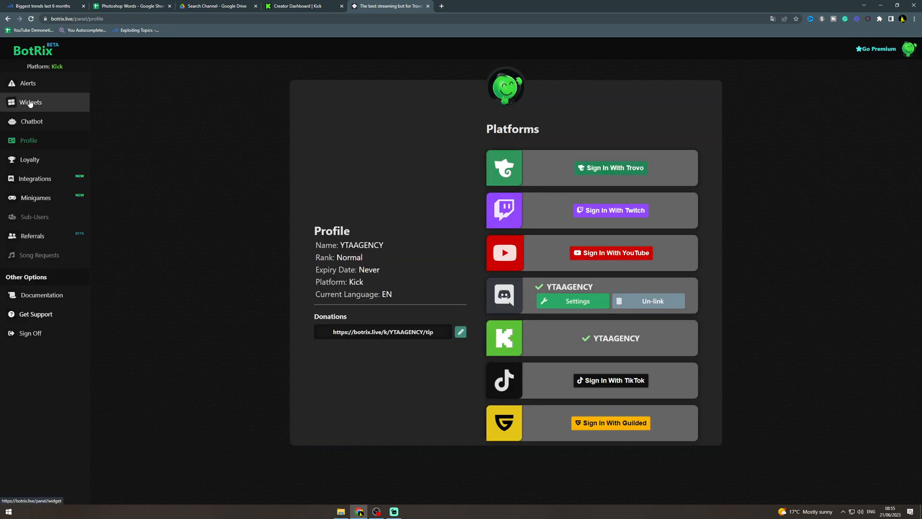
- From Widgets, bring up the Goal Followers widget settings for Kick
{"action": "left_click", "coordinate": [30, 102]}
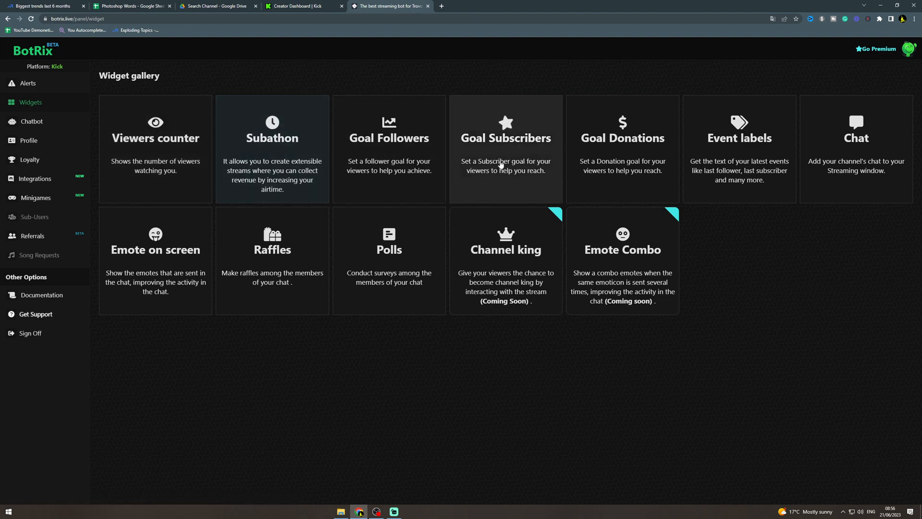
{"action": "mouse_move", "coordinate": [389, 131]}
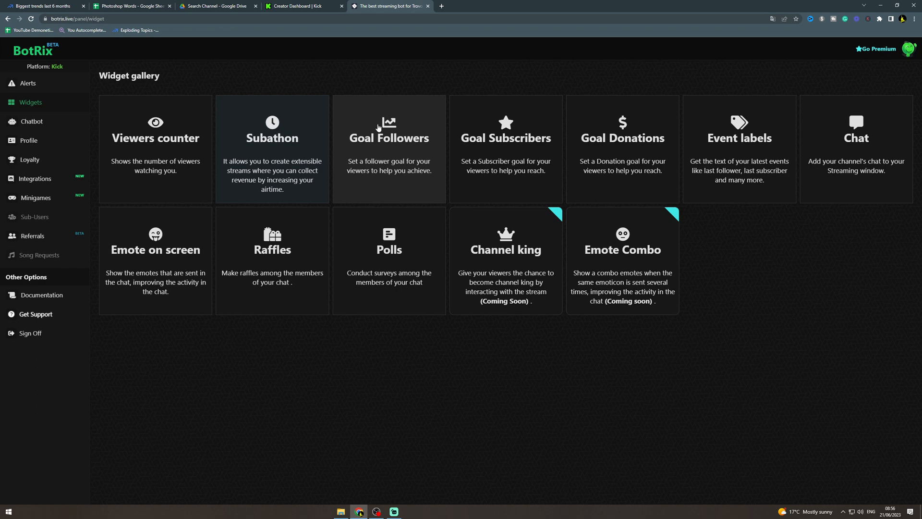
{"action": "left_click", "coordinate": [389, 148]}
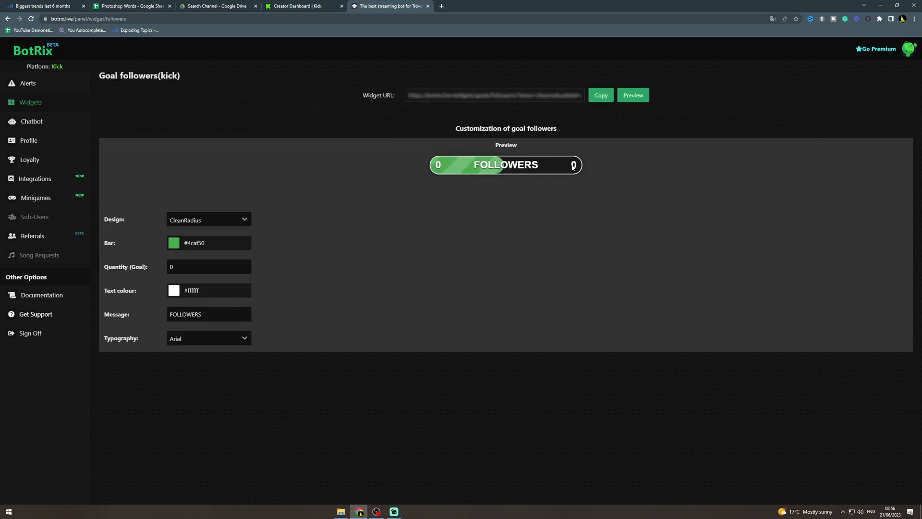
- Copy the Goal Followers widget URL and focus the Quantity (Goal) field without changing it
{"action": "left_click", "coordinate": [600, 96]}
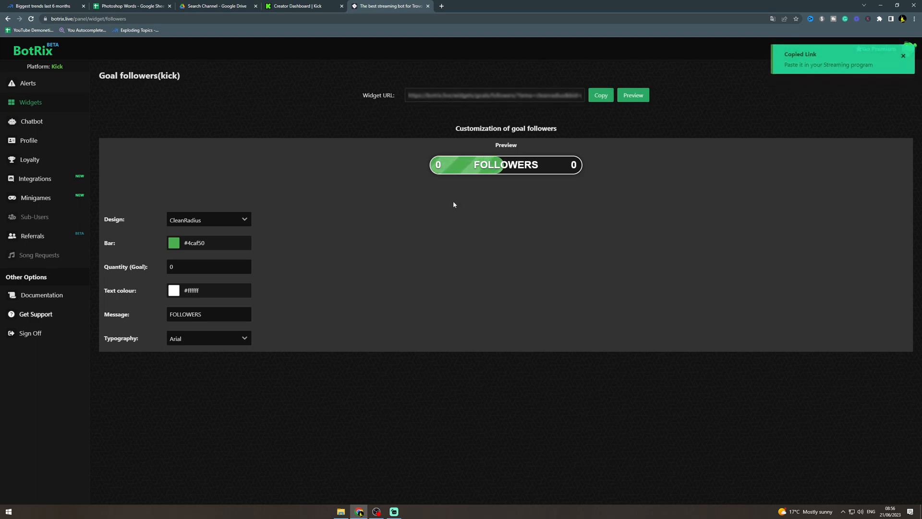
{"action": "left_click", "coordinate": [209, 266]}
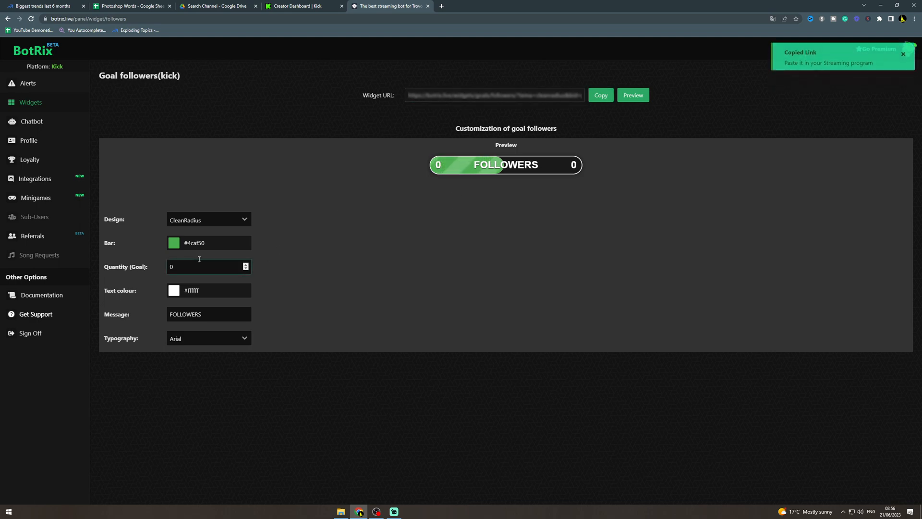
{"action": "left_click", "coordinate": [209, 266]}
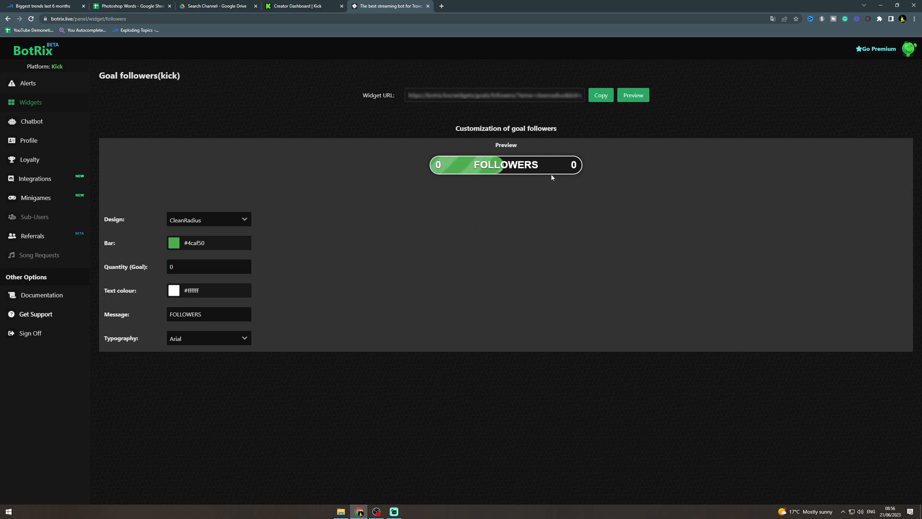
{"action": "mouse_move", "coordinate": [431, 412]}
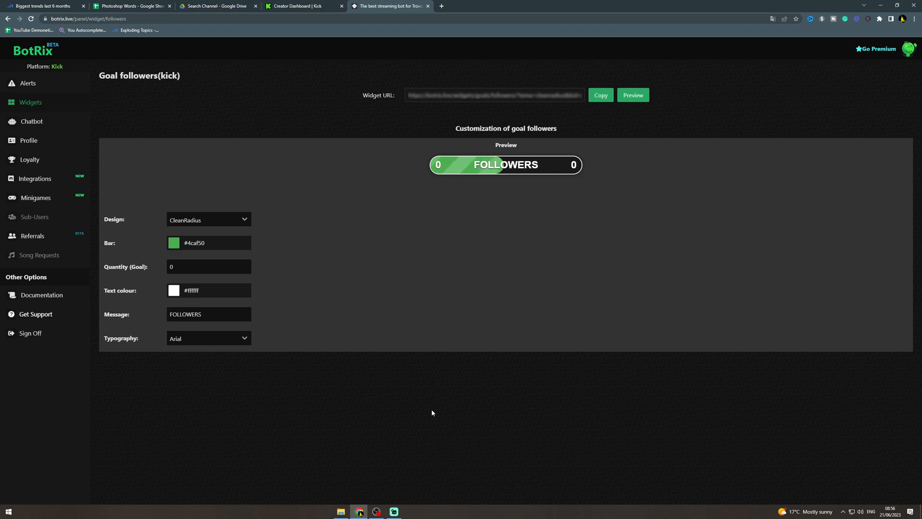
- In Streamlabs Desktop, add the existing Alerts browser source to New Scene
{"action": "left_click", "coordinate": [394, 511]}
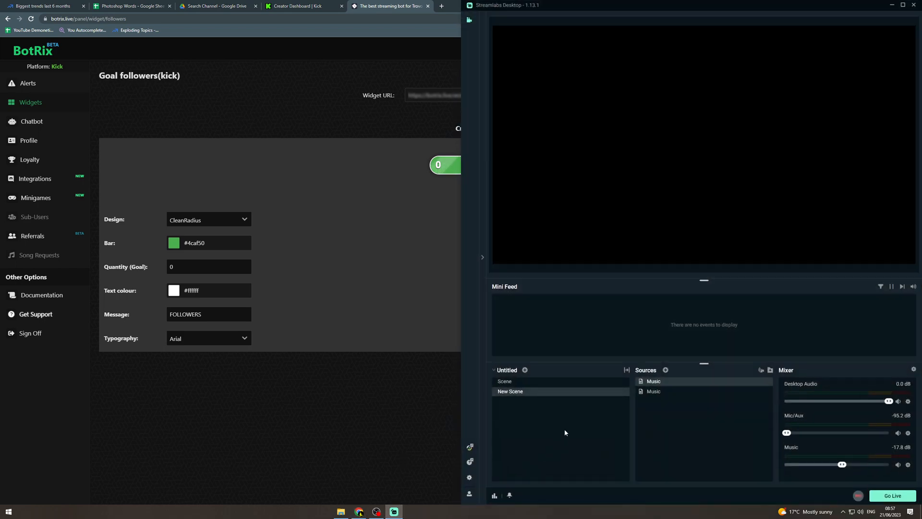
{"action": "left_click", "coordinate": [665, 369]}
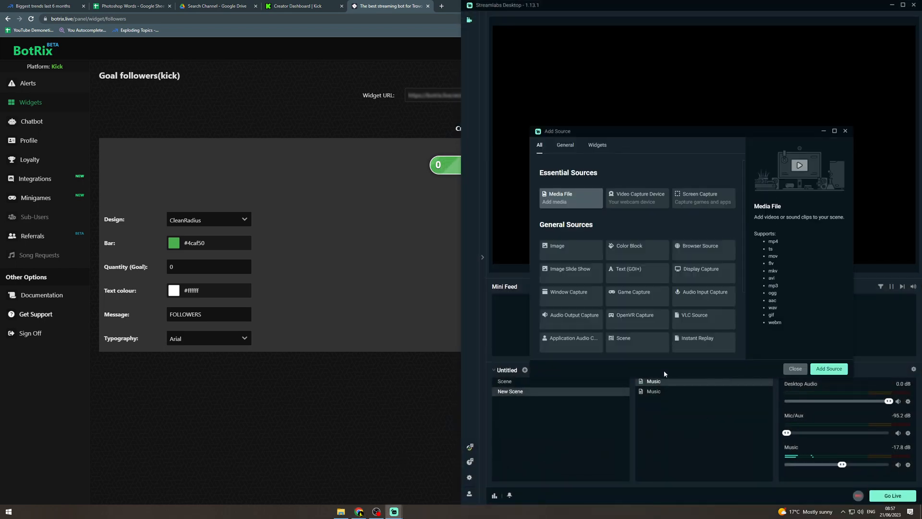
{"action": "left_click", "coordinate": [700, 245]}
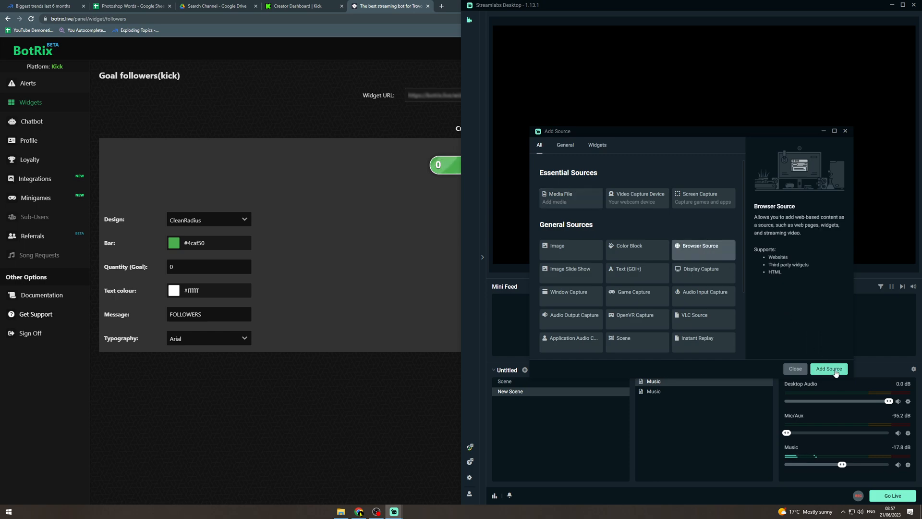
{"action": "left_click", "coordinate": [828, 369]}
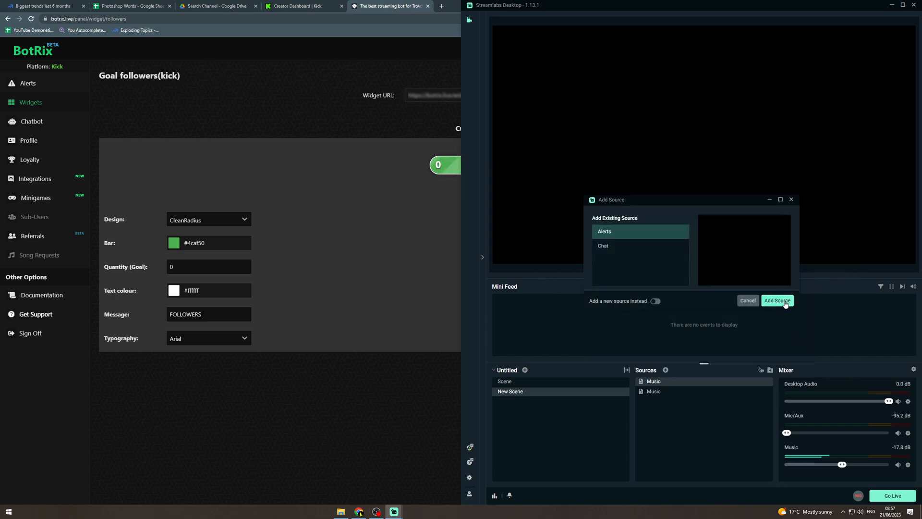
{"action": "left_click", "coordinate": [777, 301]}
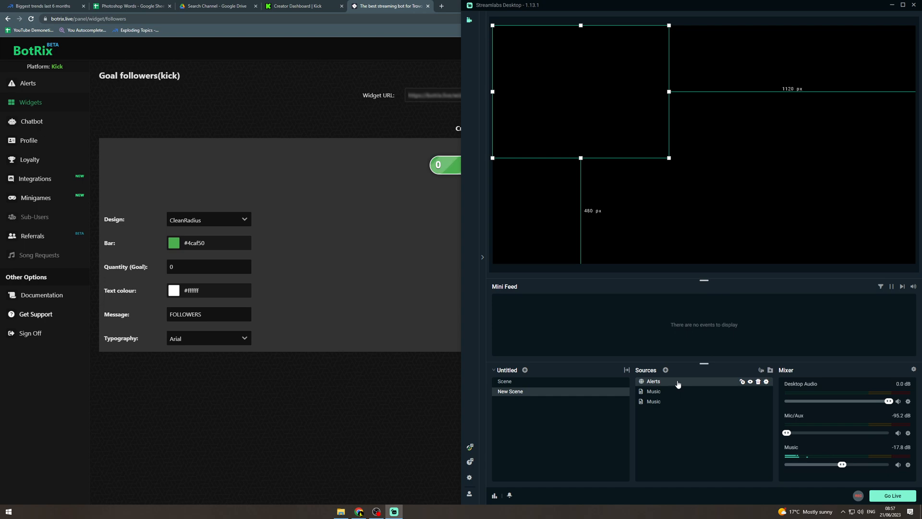
- Set the Alerts source URL to the copied widget link so the 0 FOLLOWERS bar appears
{"action": "double_click", "coordinate": [653, 381]}
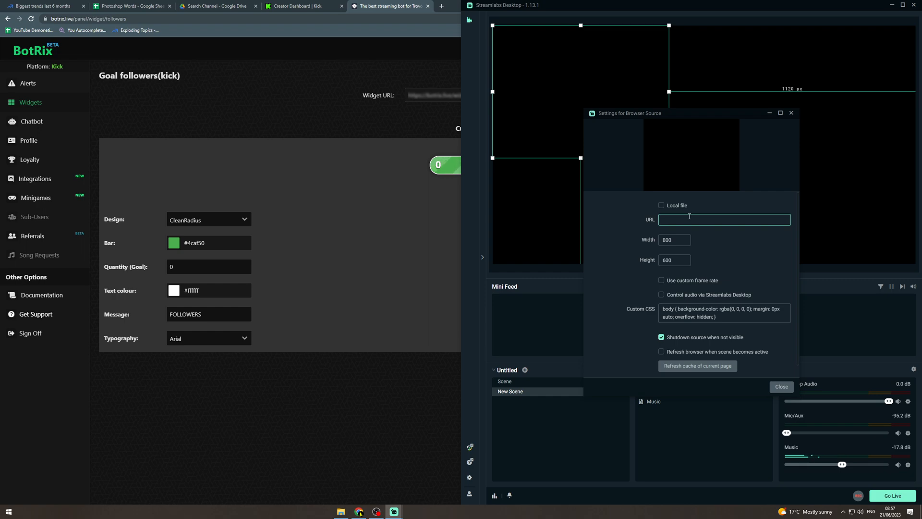
{"action": "left_click", "coordinate": [781, 386]}
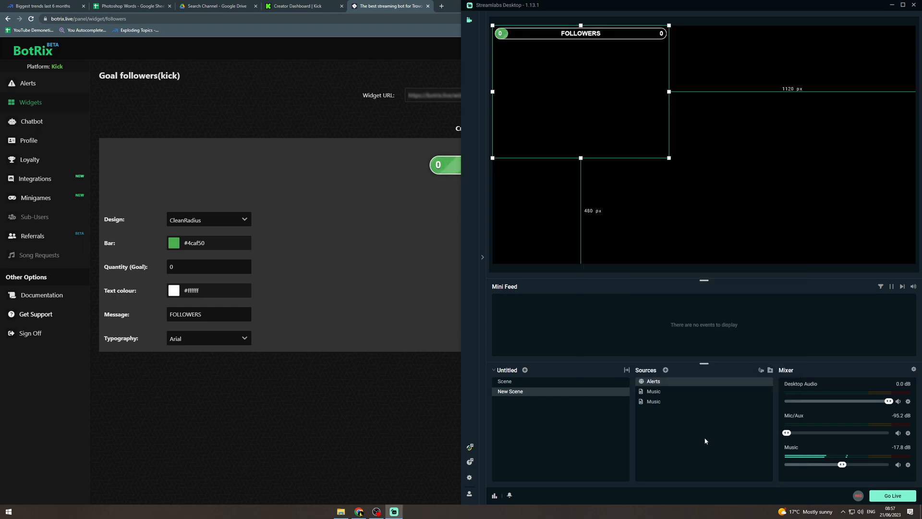
{"action": "mouse_move", "coordinate": [585, 34]}
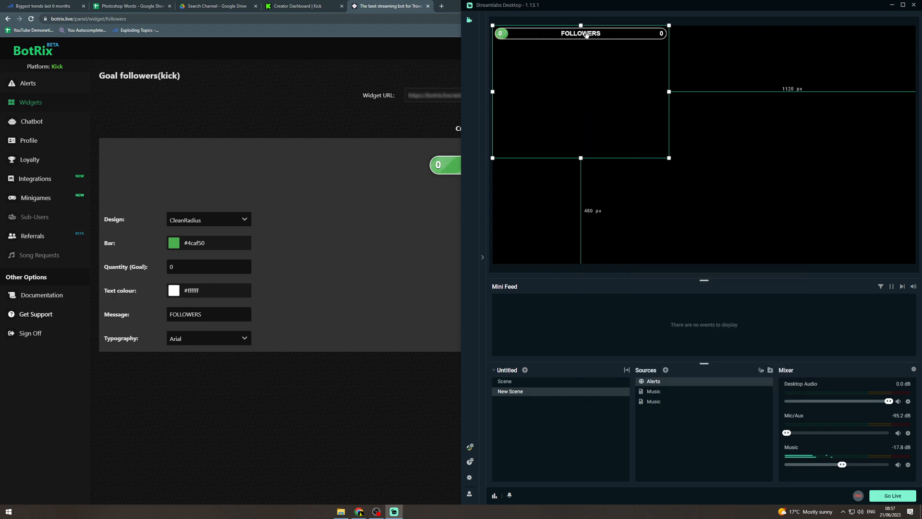